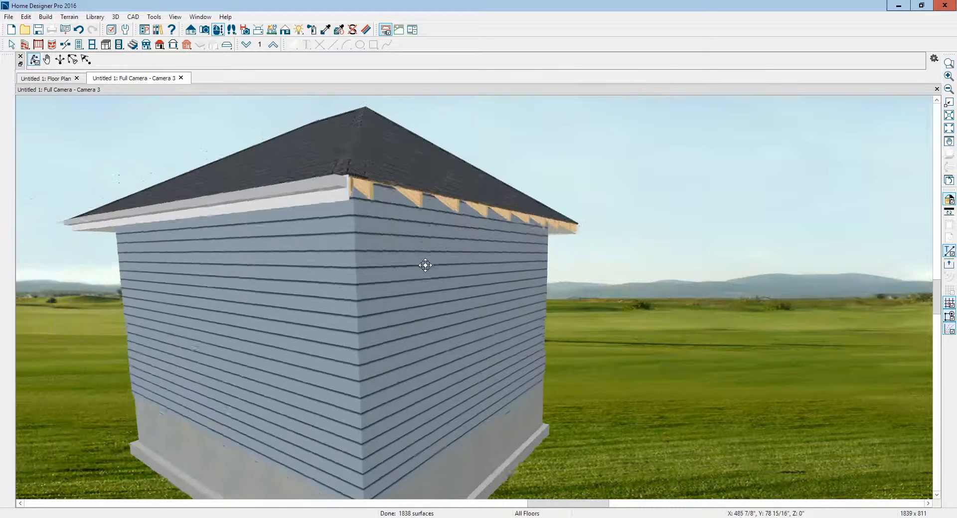
Step: Orbit around the shed to inspect the exposed rafter tails along the hip and eave corner
left_click_drag(425, 264, 411, 256)
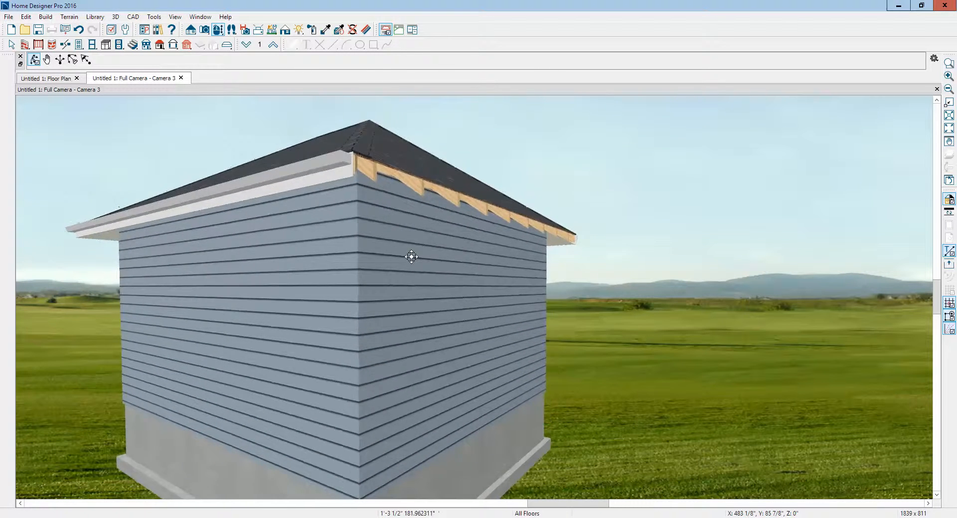
left_click_drag(412, 256, 428, 258)
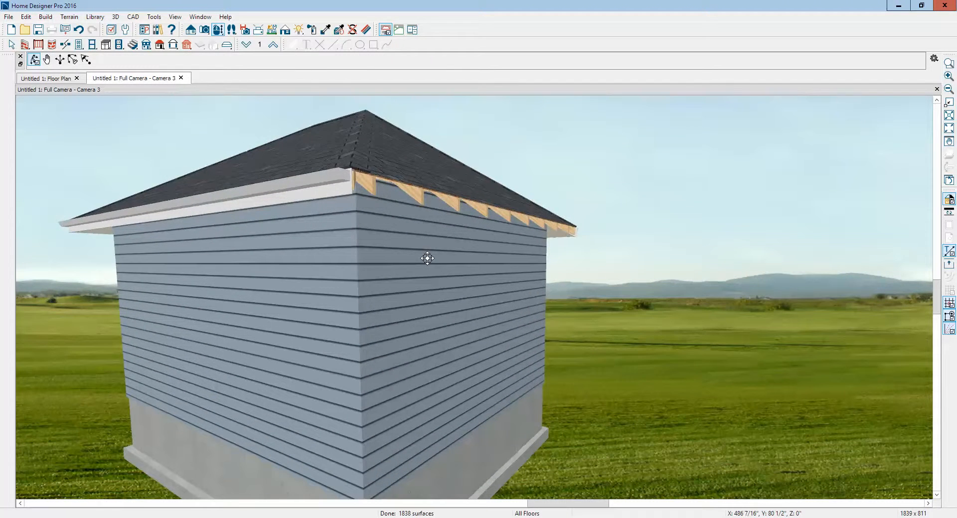
left_click_drag(428, 258, 334, 202)
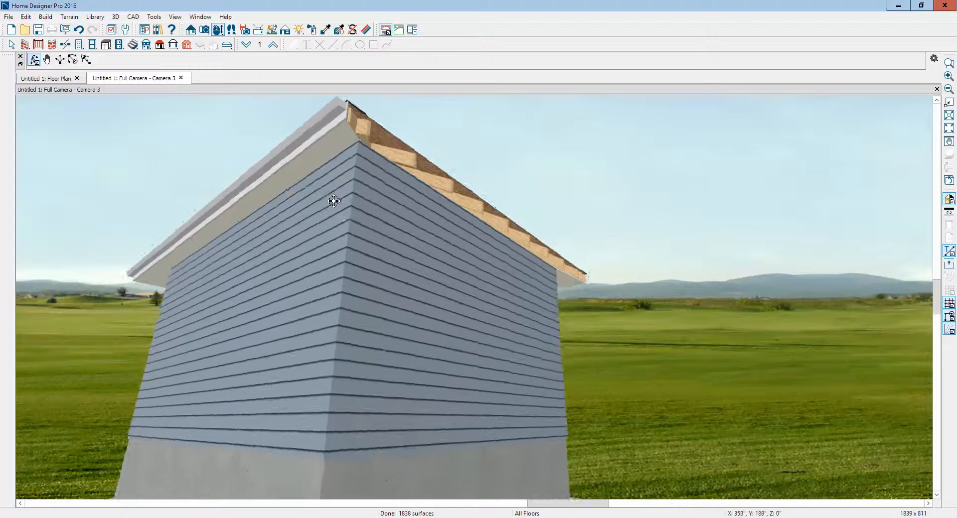
left_click_drag(334, 201, 365, 203)
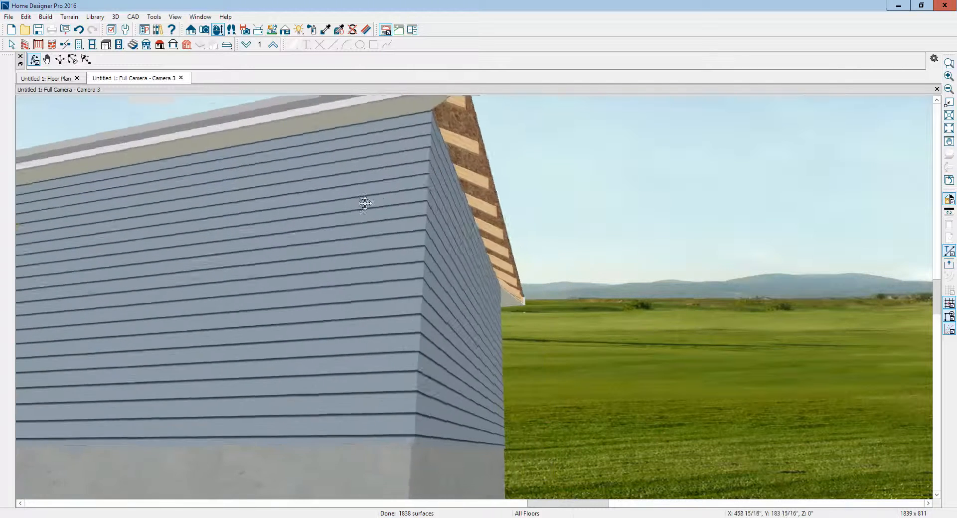
left_click_drag(365, 202, 540, 287)
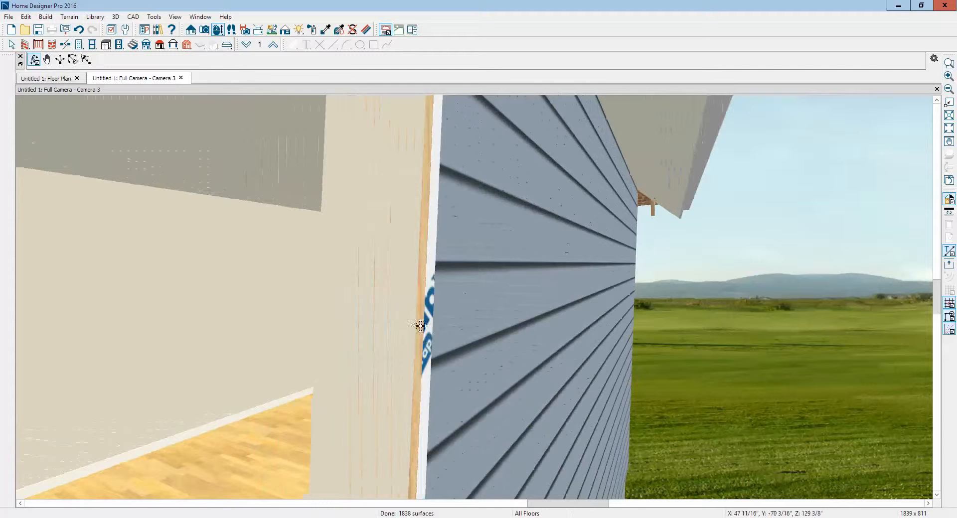
Step: Start a new Full Camera view and turn it toward the boxed-in eave corner
left_click(180, 77)
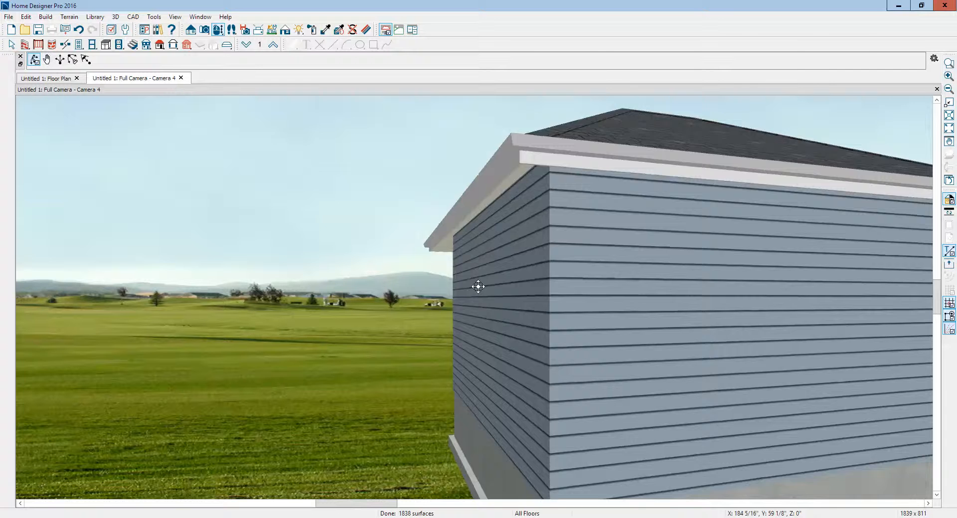
left_click_drag(477, 287, 467, 287)
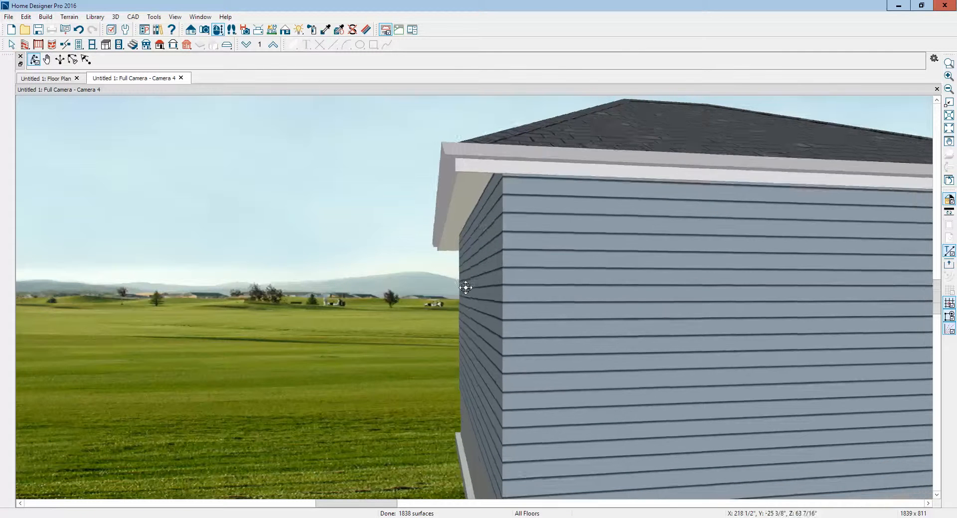
left_click_drag(465, 288, 479, 256)
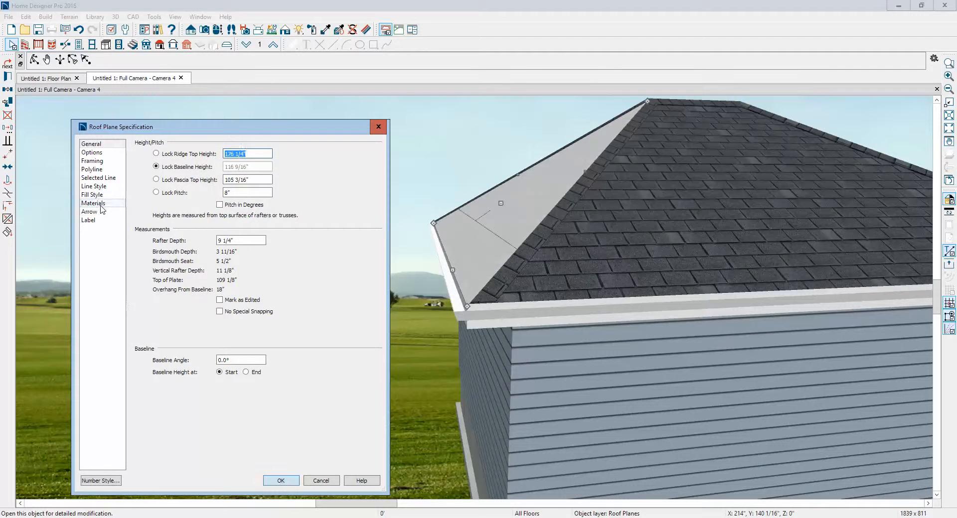
left_click(93, 203)
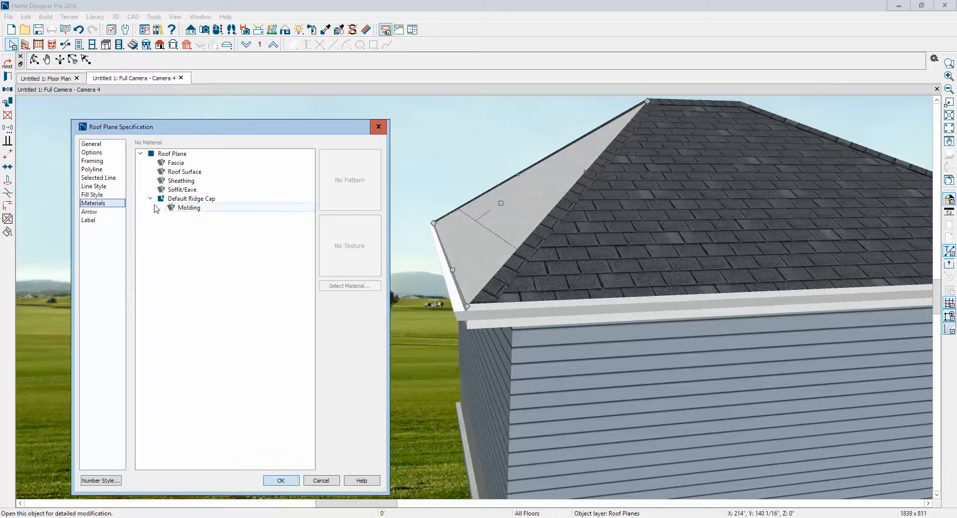
left_click(181, 189)
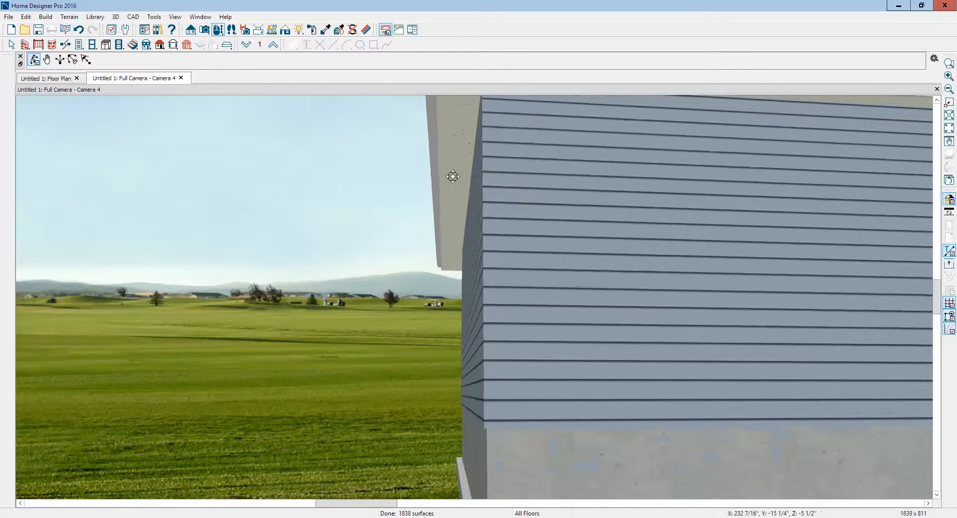
Step: Bring up the left hip roof plane's Materials settings and select its Soffit/Eave surface
left_click_drag(453, 177, 487, 223)
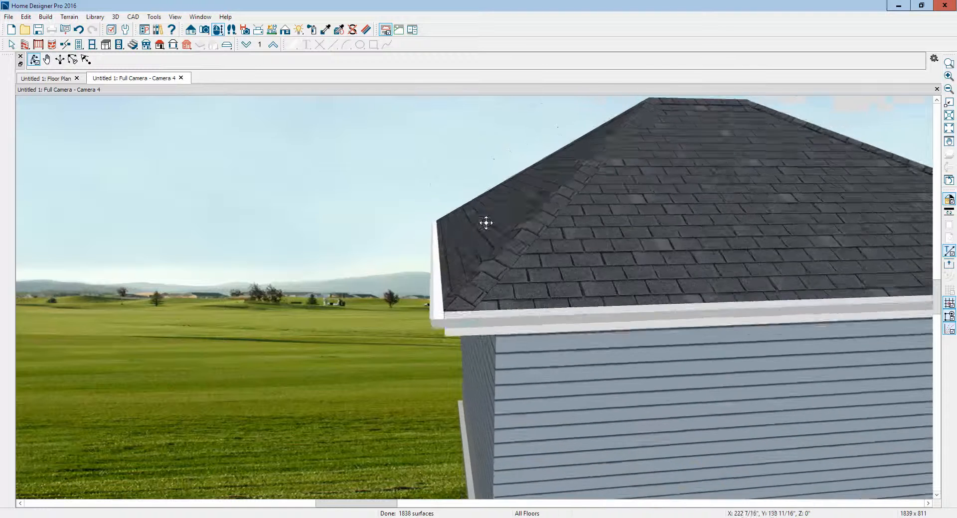
right_click(486, 223)
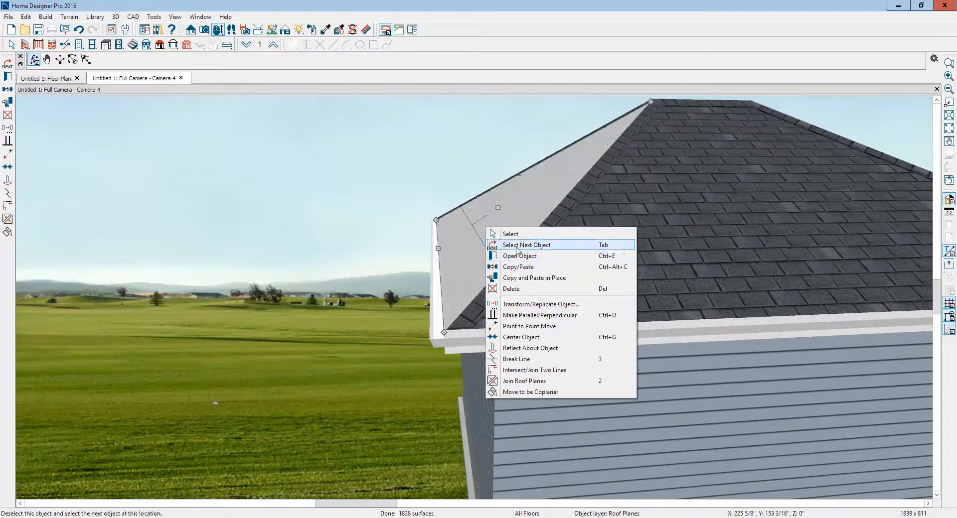
left_click(519, 256)
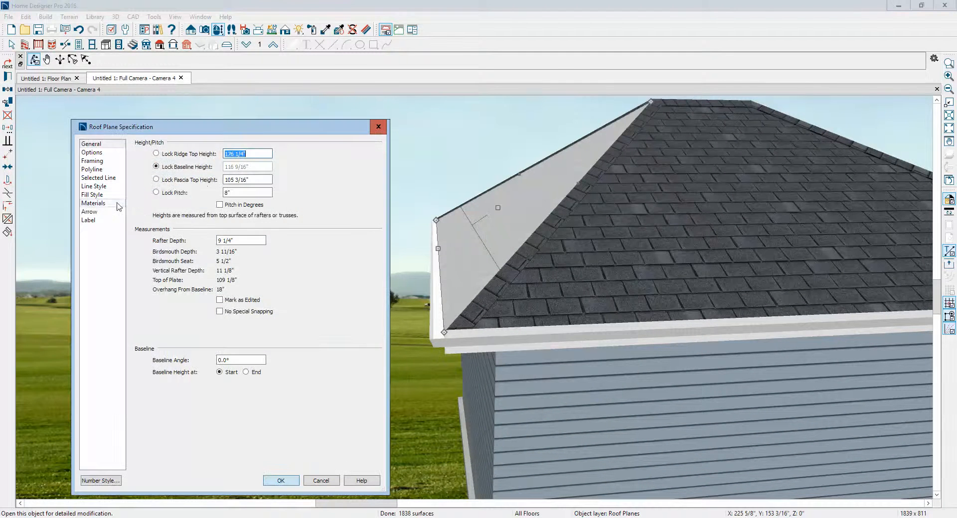
left_click(93, 204)
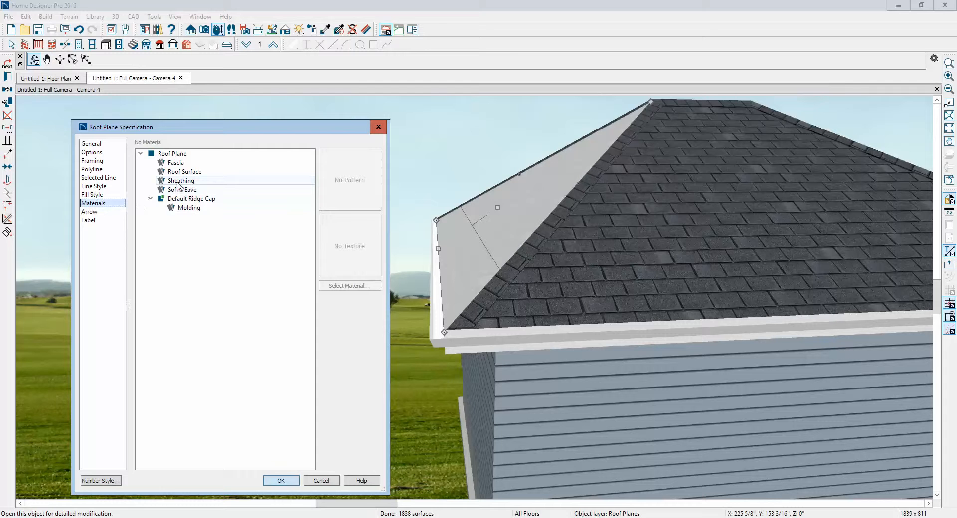
left_click(181, 189)
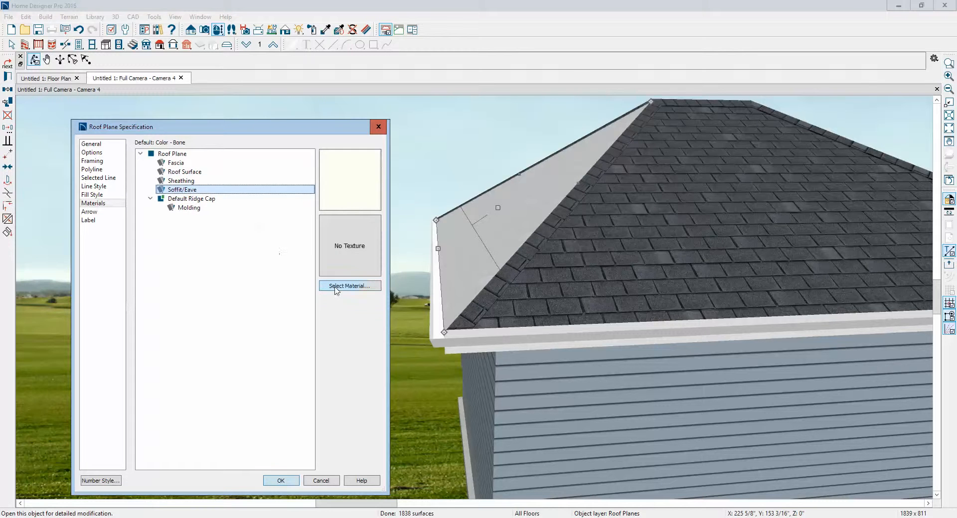
Step: Assign the soffit the Misc > Opening (no material) material and confirm
left_click(349, 287)
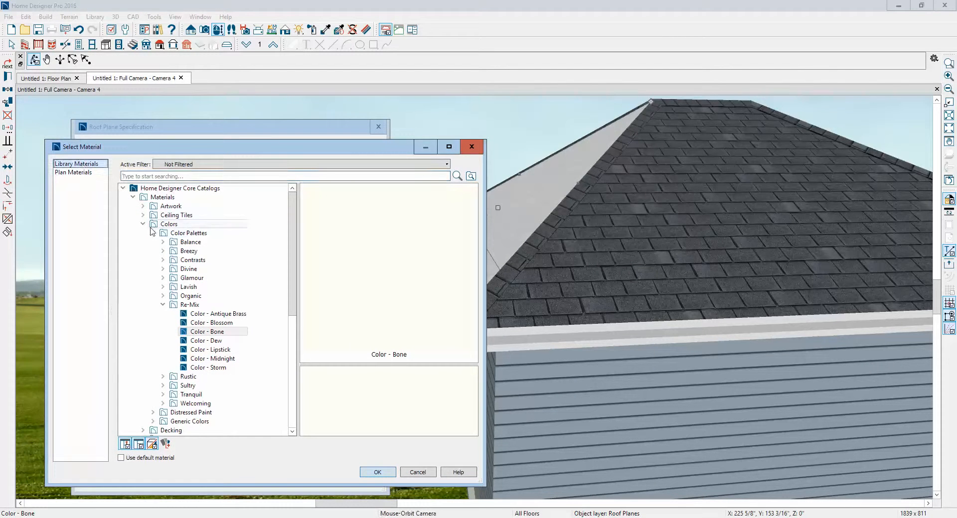
left_click(142, 224)
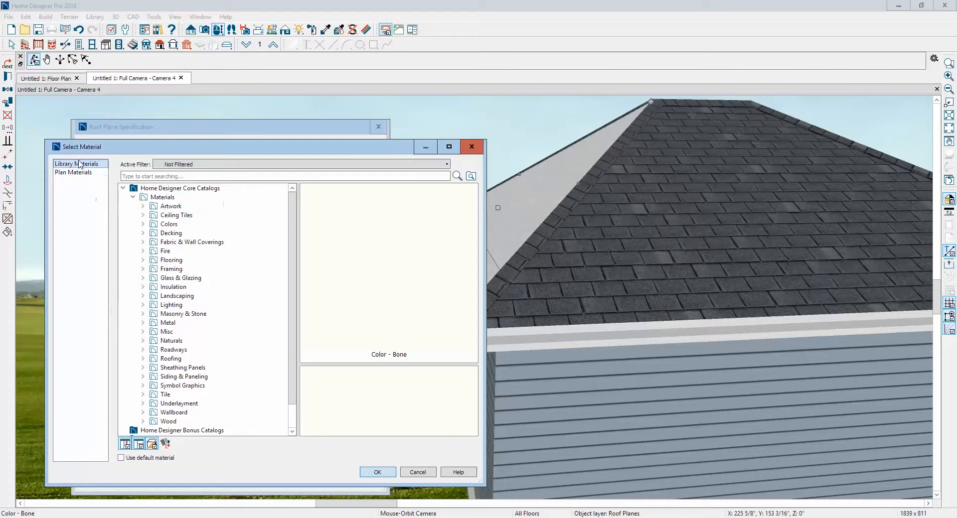
left_click(143, 332)
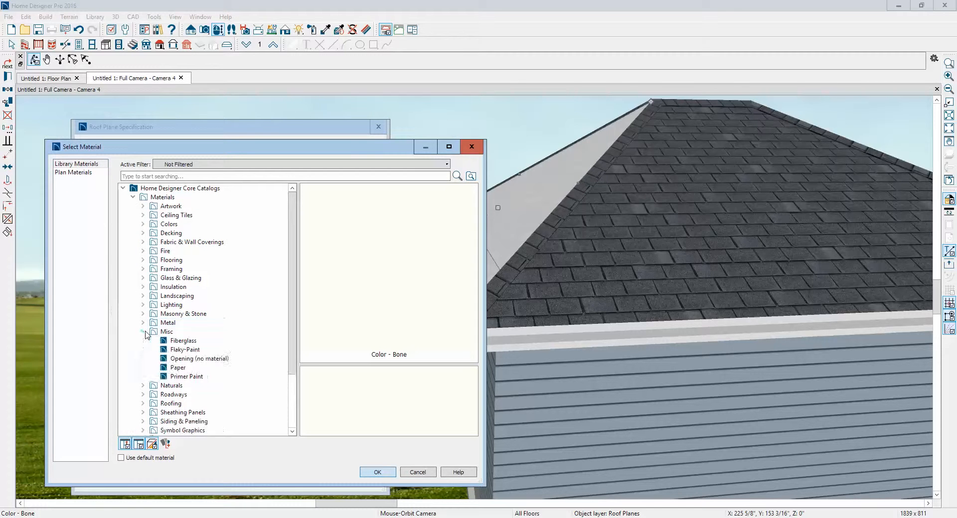
left_click(199, 359)
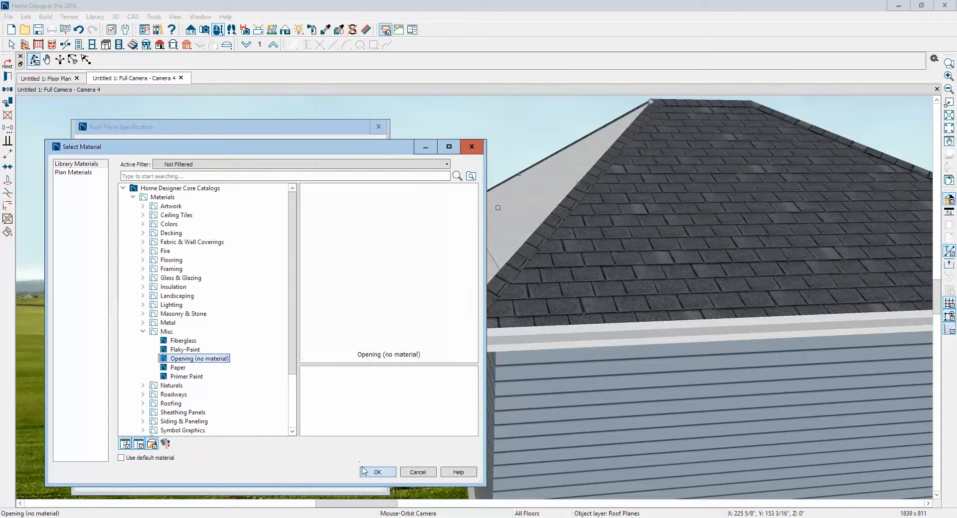
left_click(377, 471)
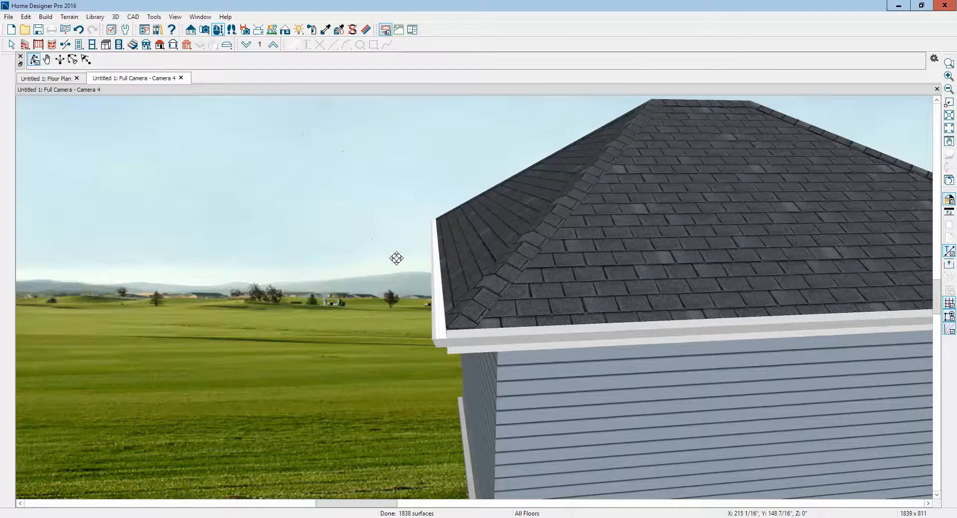
left_click_drag(395, 257, 444, 153)
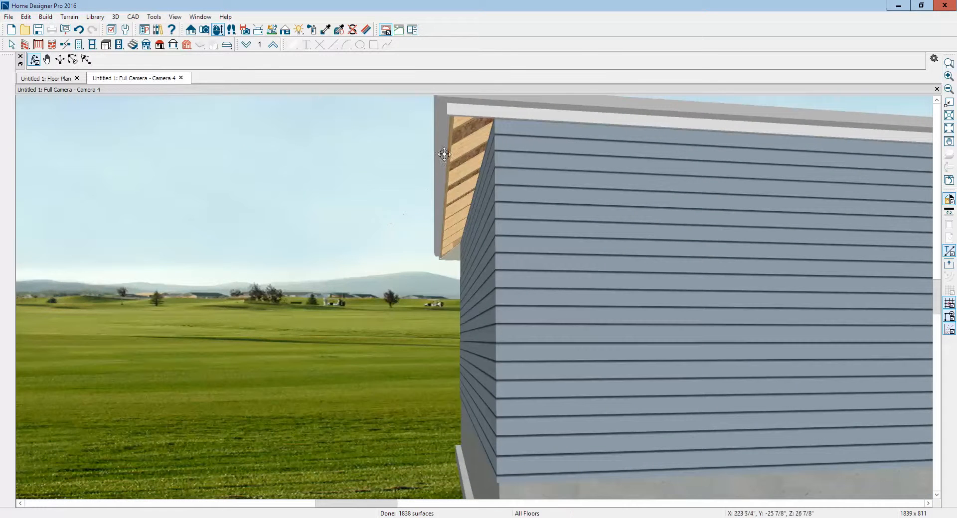
left_click_drag(445, 154, 445, 243)
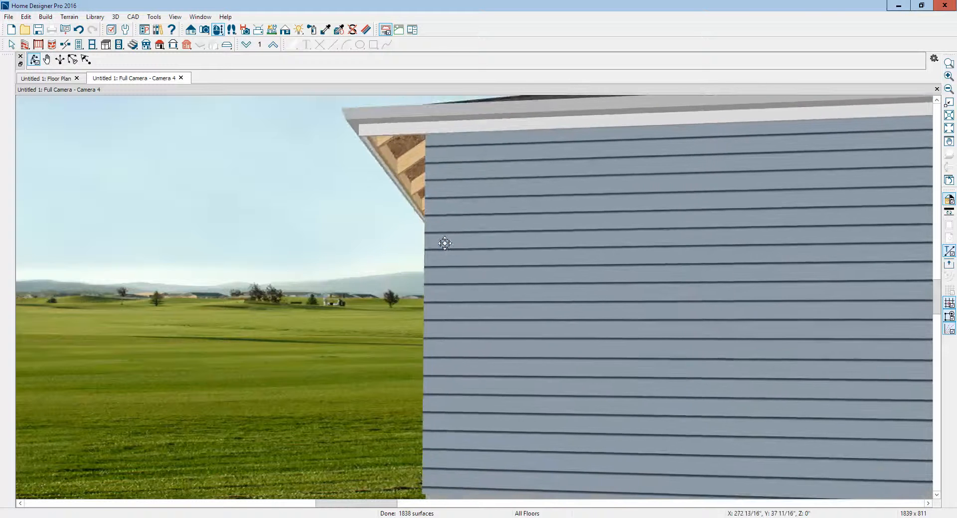
left_click_drag(445, 244, 377, 192)
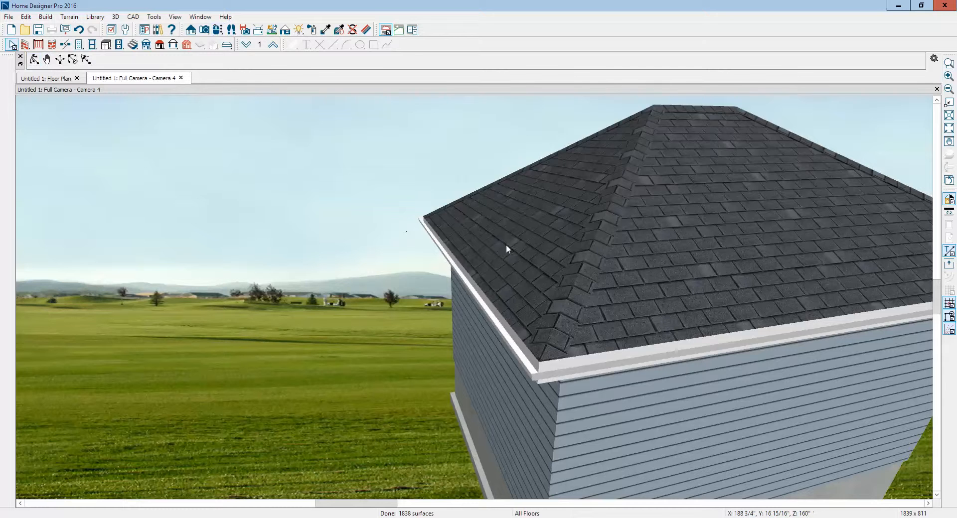
Step: In the front roof plane's Framing settings, turn off Trim To Soffits, Eave Fascia and Eave Sub Fascia, then apply
double_click(506, 249)
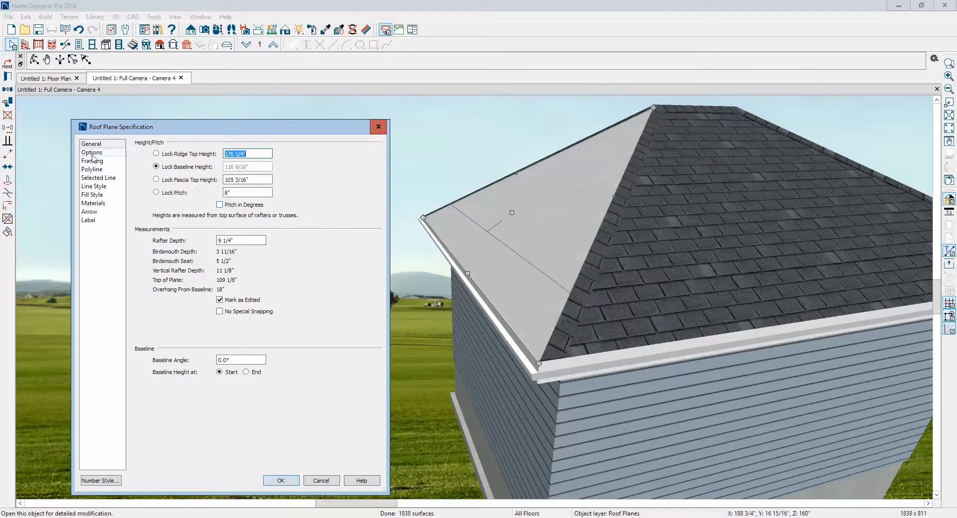
left_click(92, 160)
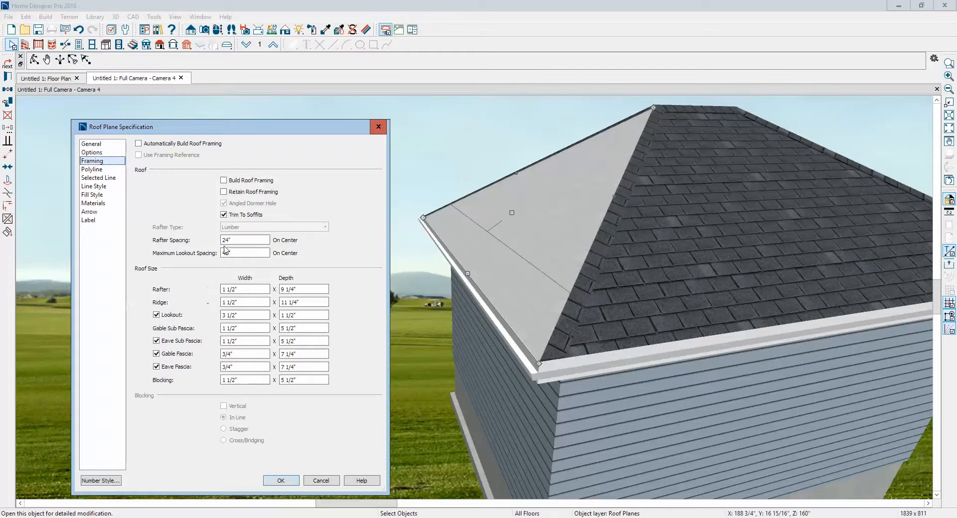
left_click(224, 214)
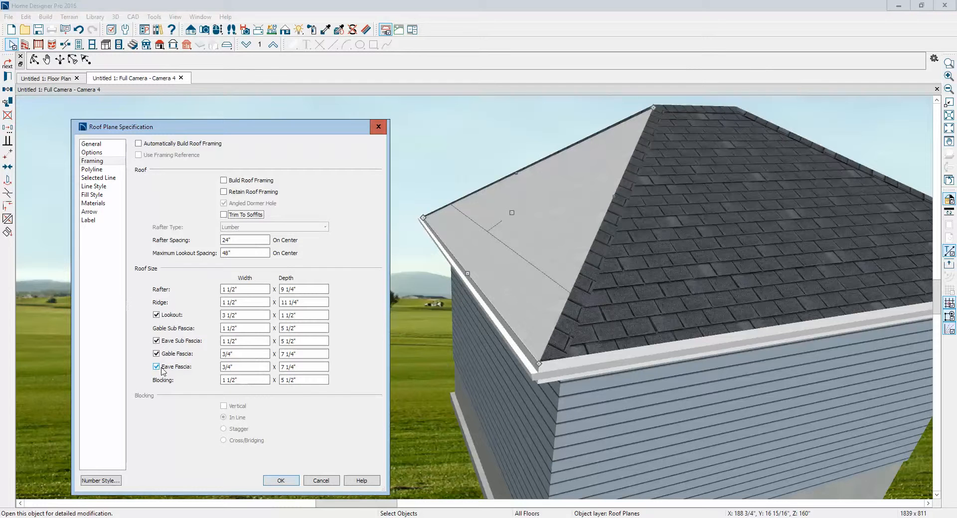
left_click(156, 354)
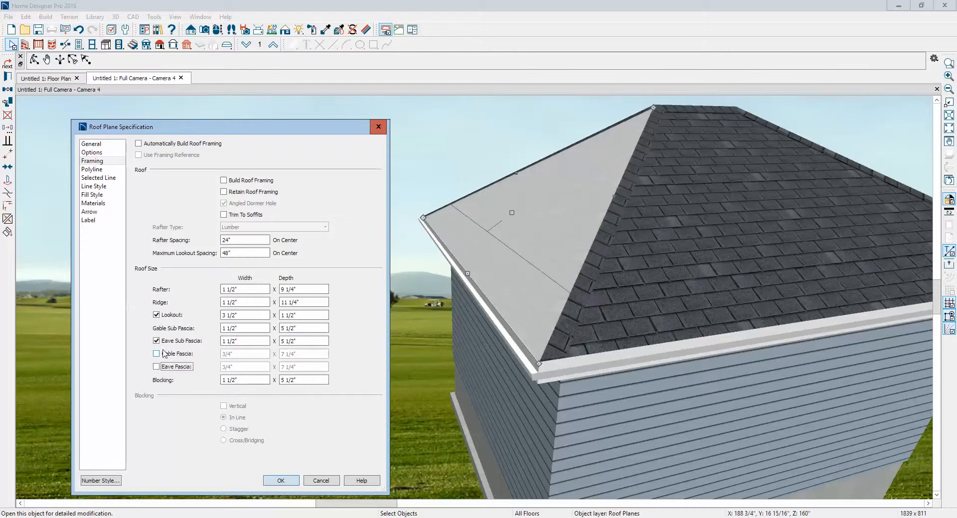
left_click(156, 341)
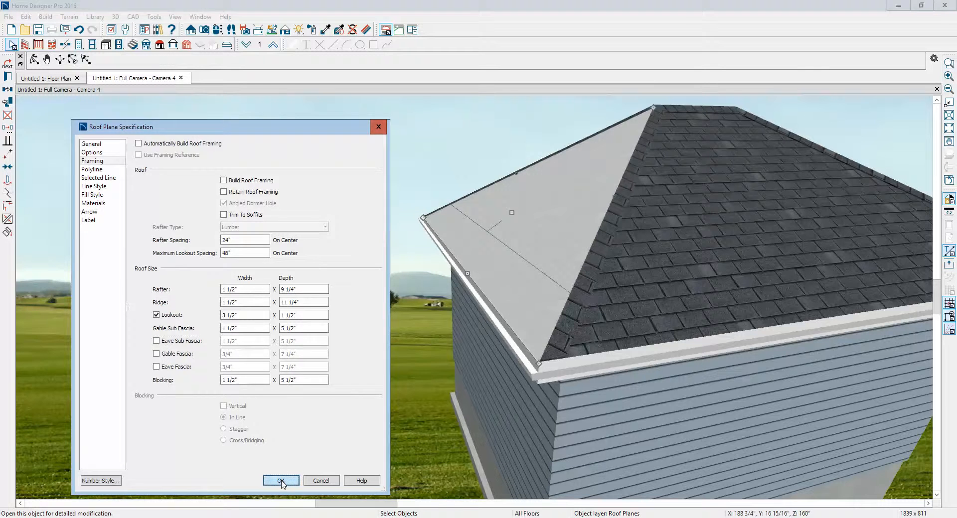
left_click(280, 481)
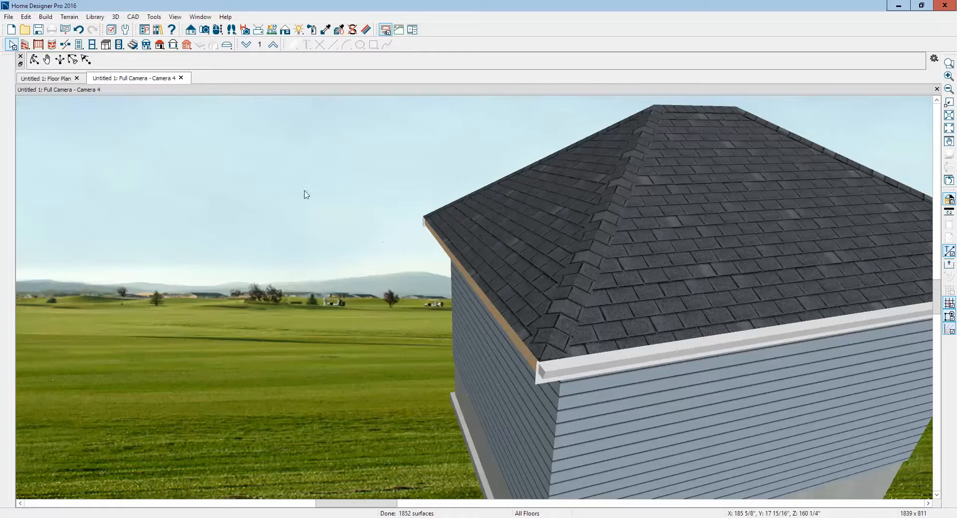
Step: Orbit under the eave to inspect the exposed rafter tails at the shed corner
left_click_drag(305, 194, 334, 258)
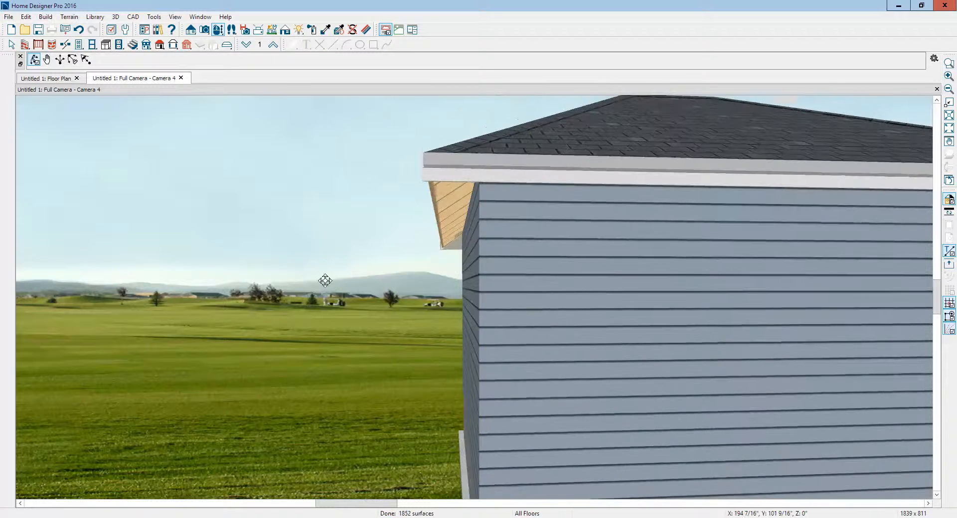
left_click_drag(325, 281, 521, 221)
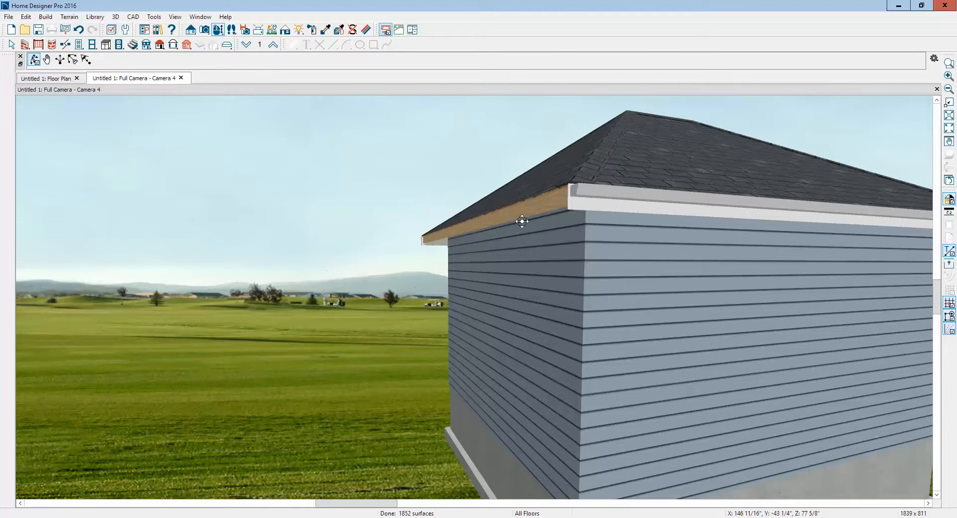
right_click(521, 221)
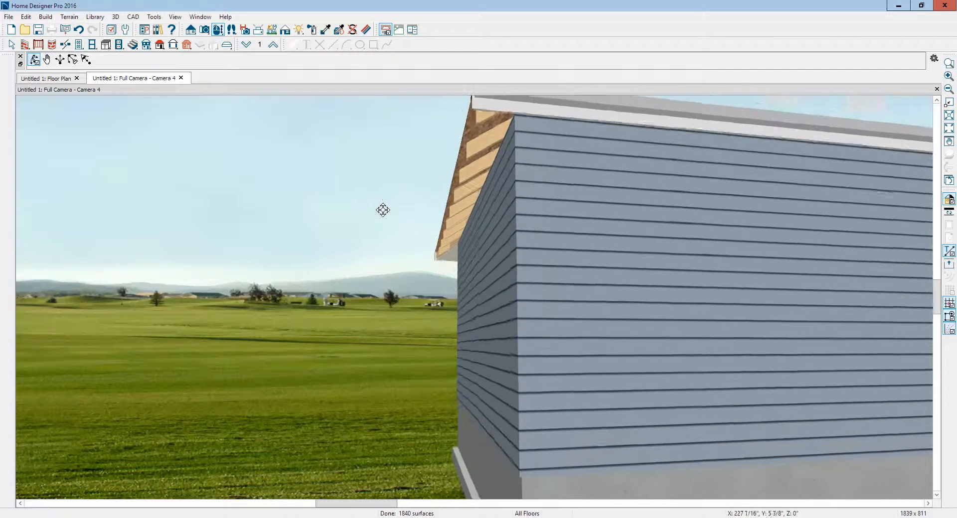
left_click_drag(382, 210, 437, 265)
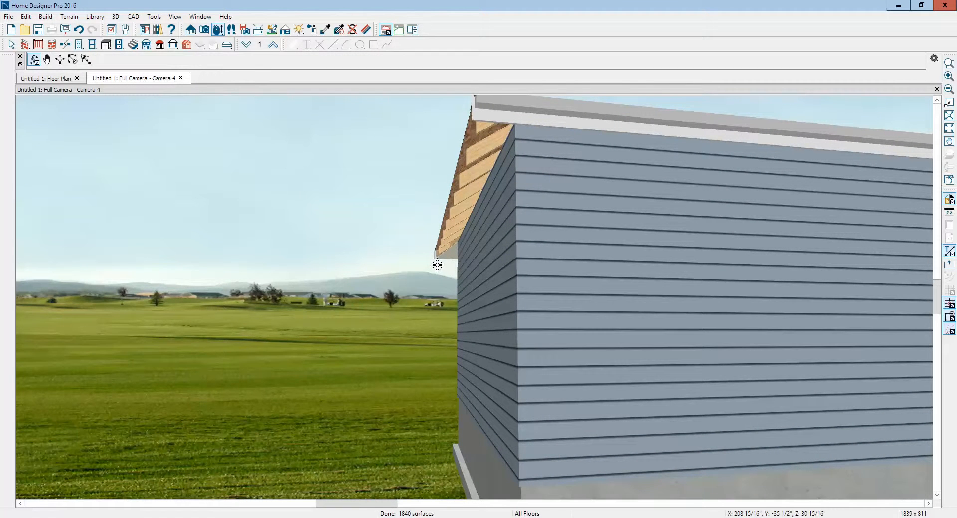
Step: Inspect the rafter tails along the side wall eave, then return to the floor plan
left_click_drag(437, 265, 472, 256)
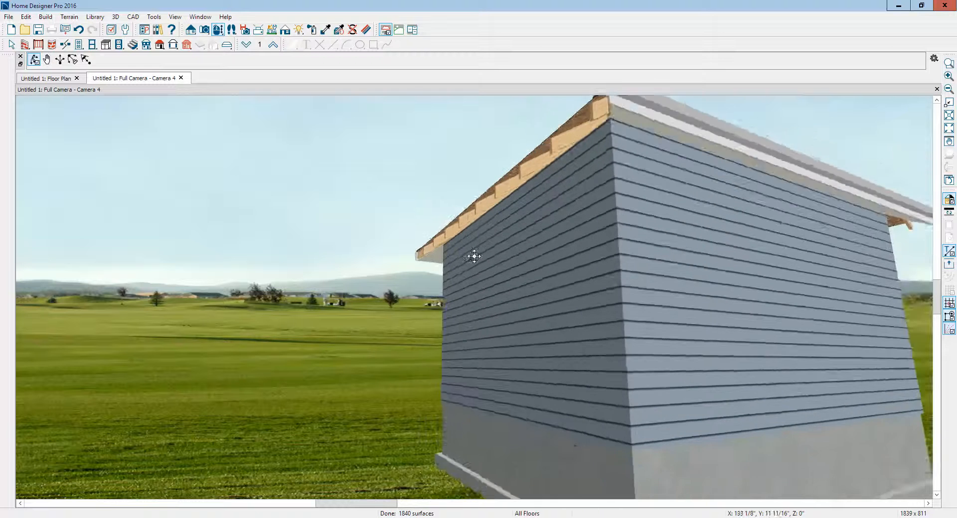
left_click_drag(472, 256, 618, 149)
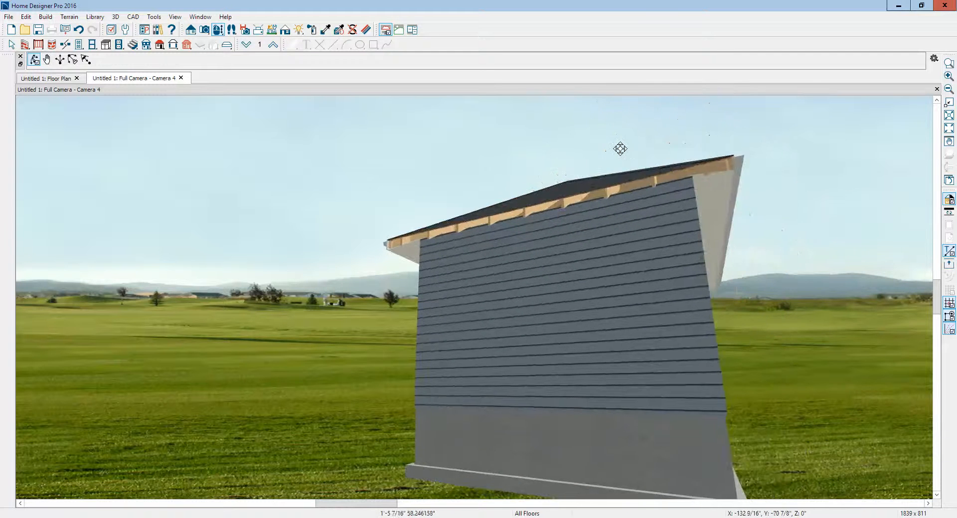
left_click_drag(619, 149, 497, 215)
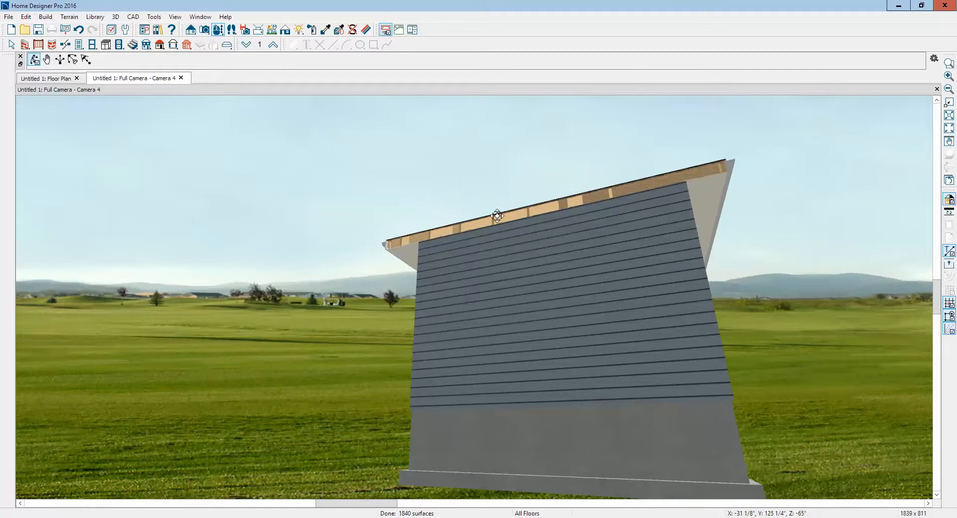
left_click_drag(497, 216, 604, 230)
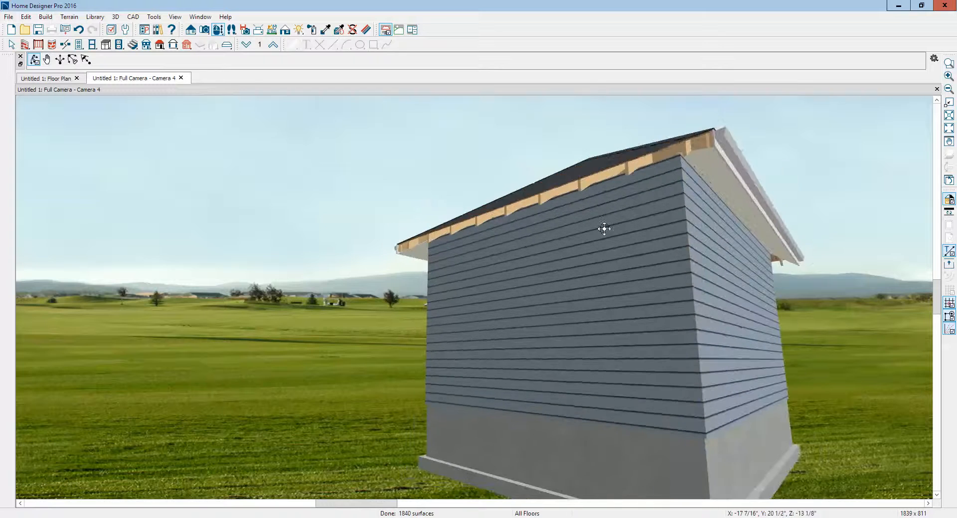
left_click(46, 78)
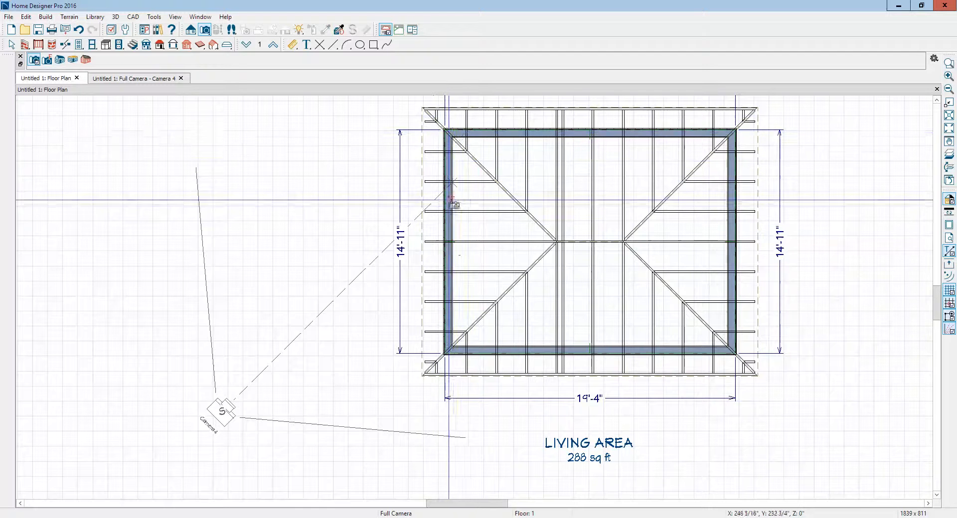
mouse_move(454, 265)
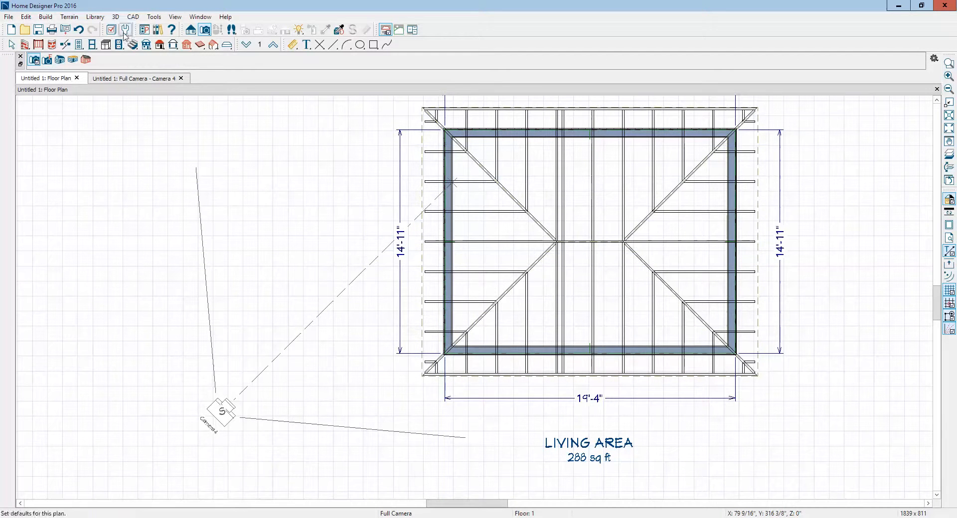
Step: Start the Build > Framing > Joist tool and agree to display the Framing, Ceiling Joists layer
left_click(45, 17)
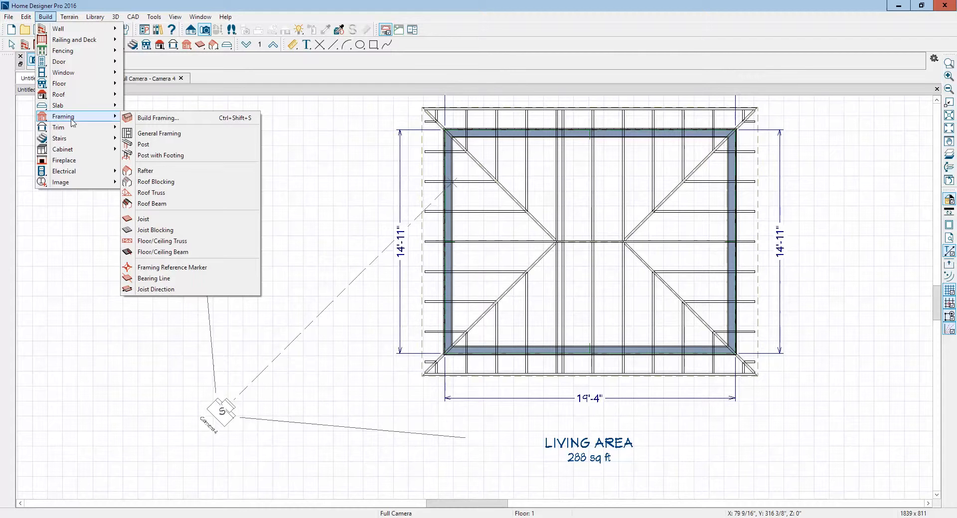
mouse_move(144, 218)
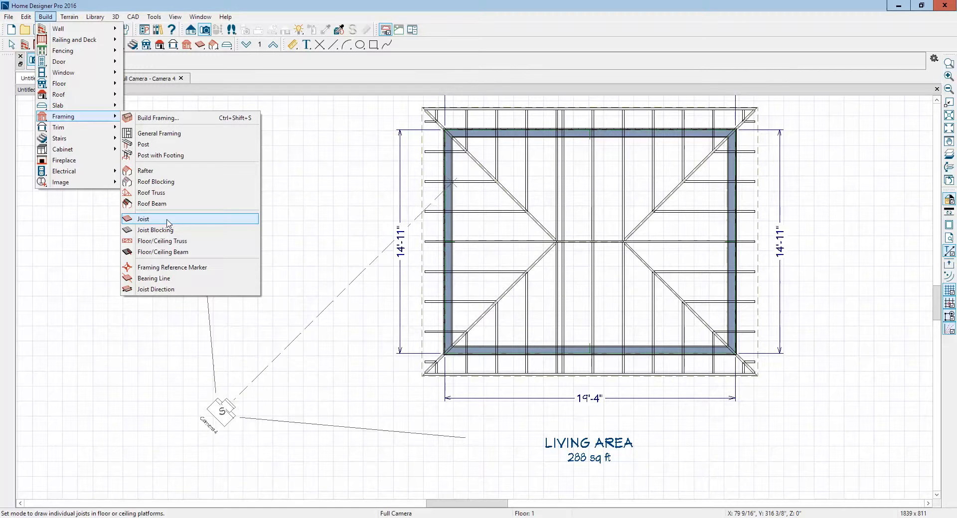
left_click(143, 218)
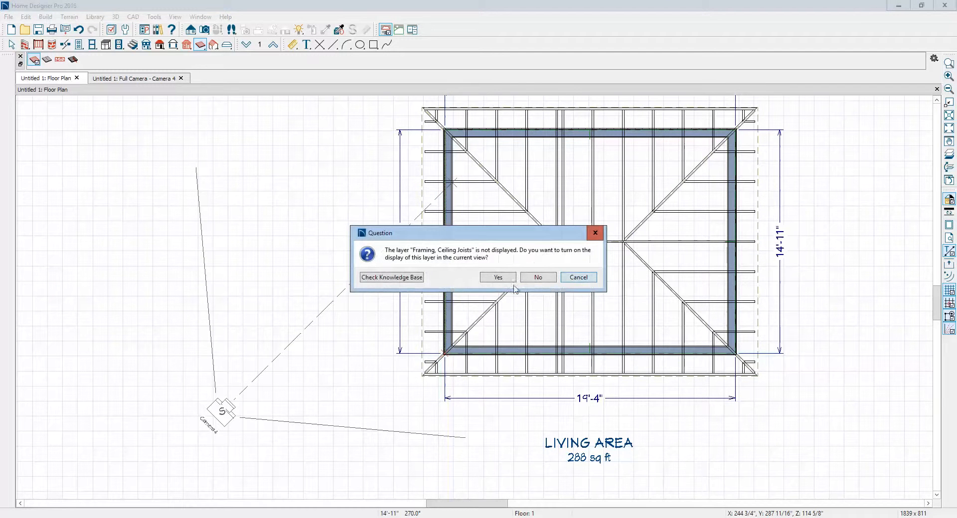
left_click(497, 277)
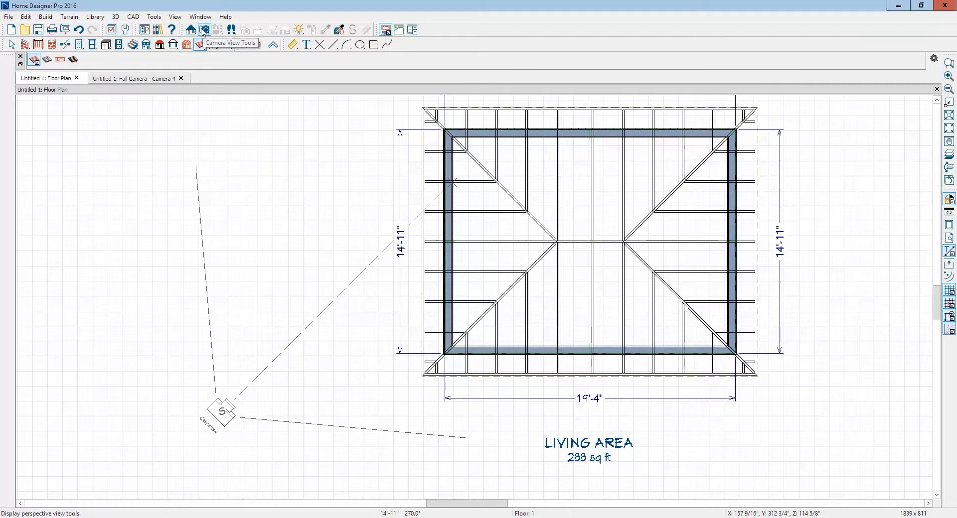
left_click(204, 30)
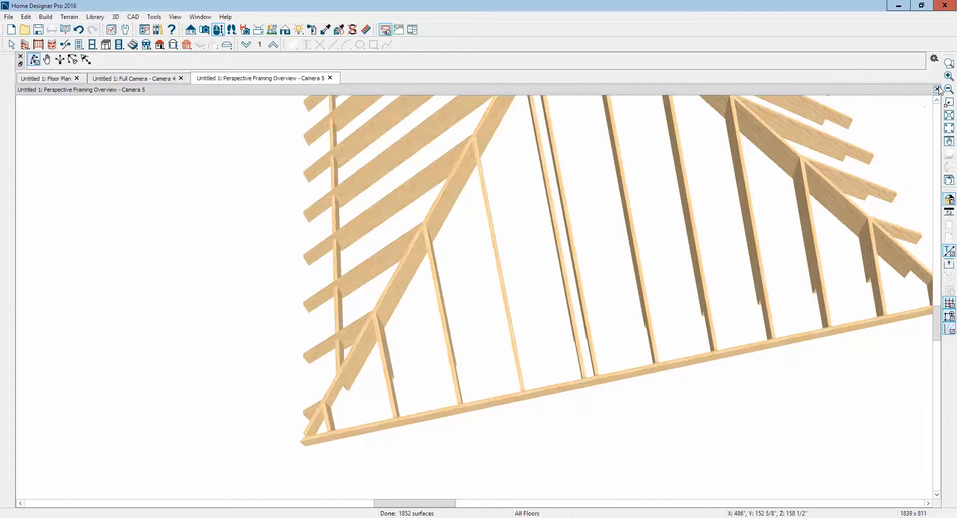
left_click(330, 78)
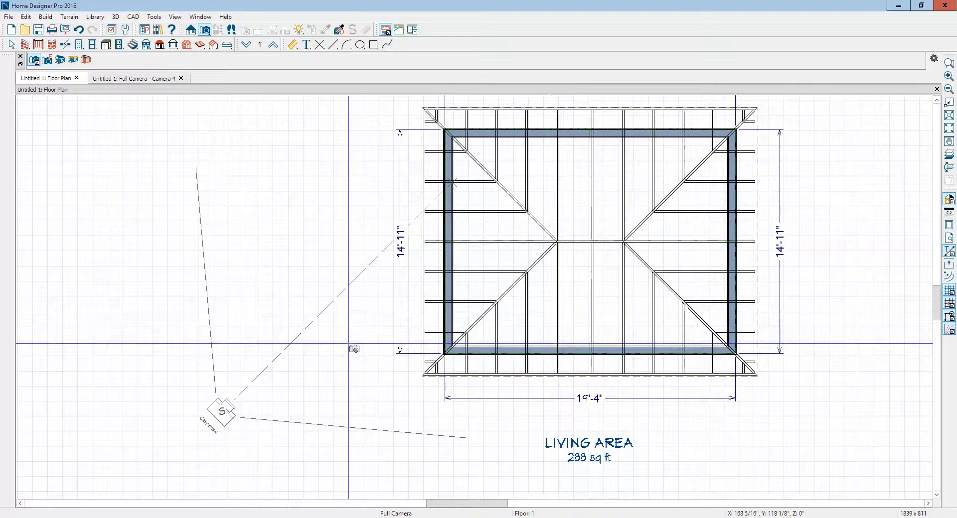
Step: Select a rafter in the Full Camera view, then zoom the floor plan onto the lower-left roof framing corner
left_click(132, 77)
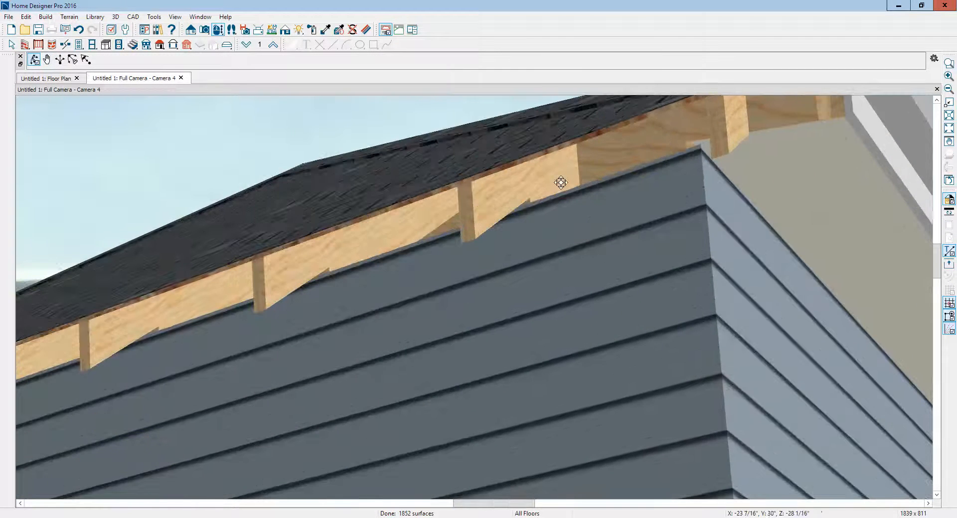
left_click(560, 183)
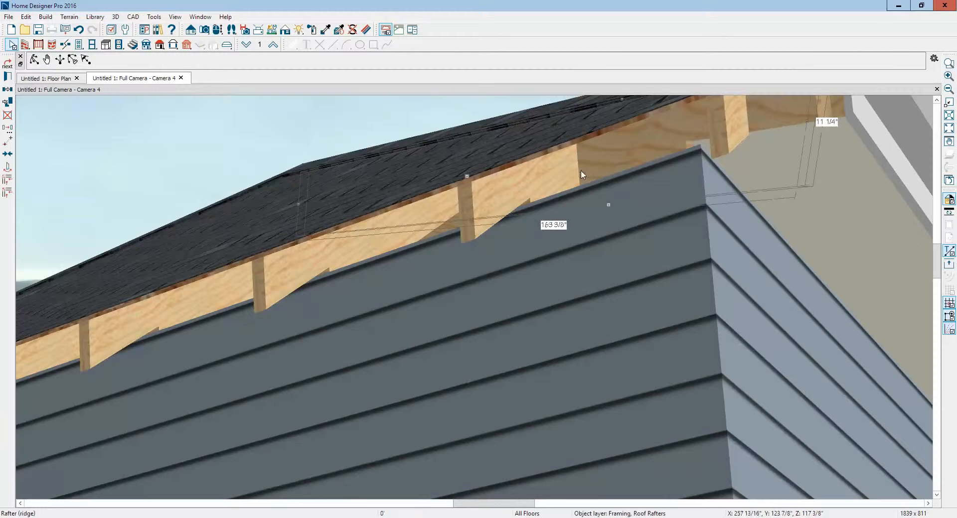
left_click(47, 78)
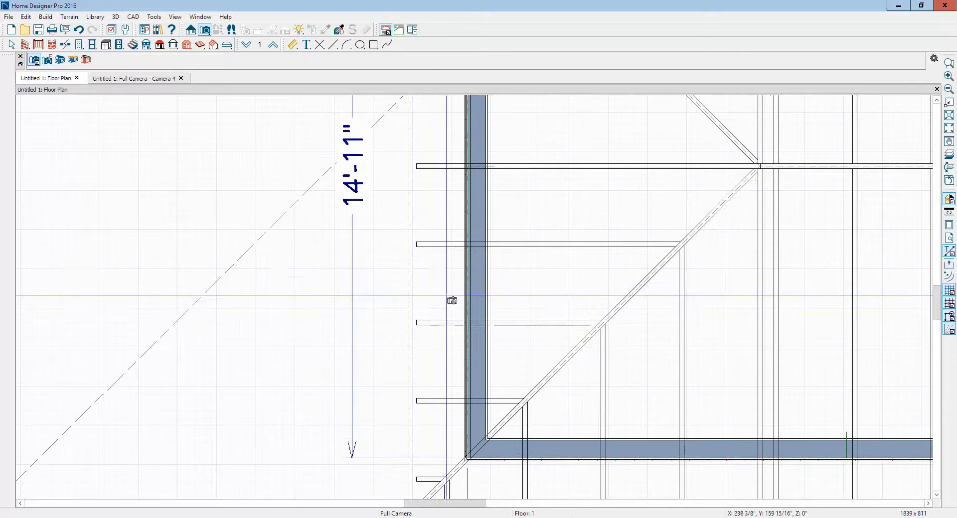
scroll("down", 3)
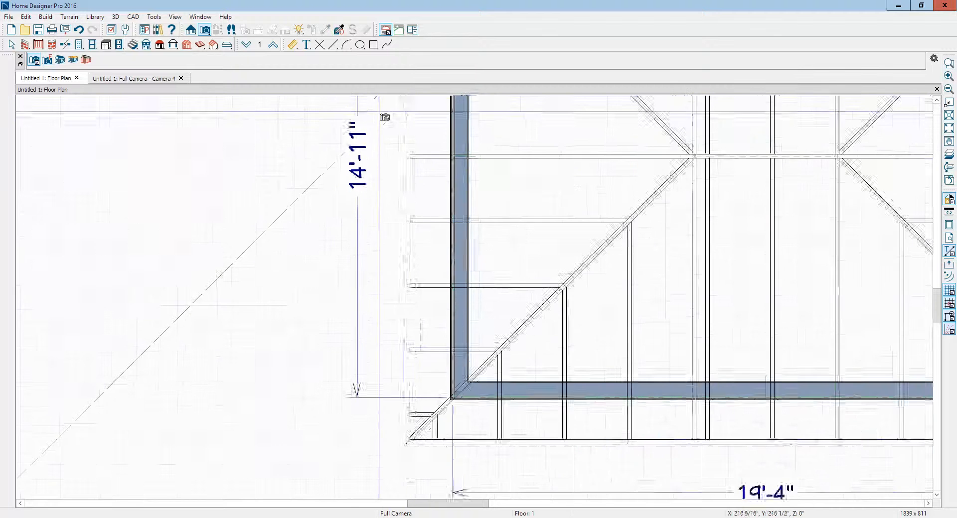